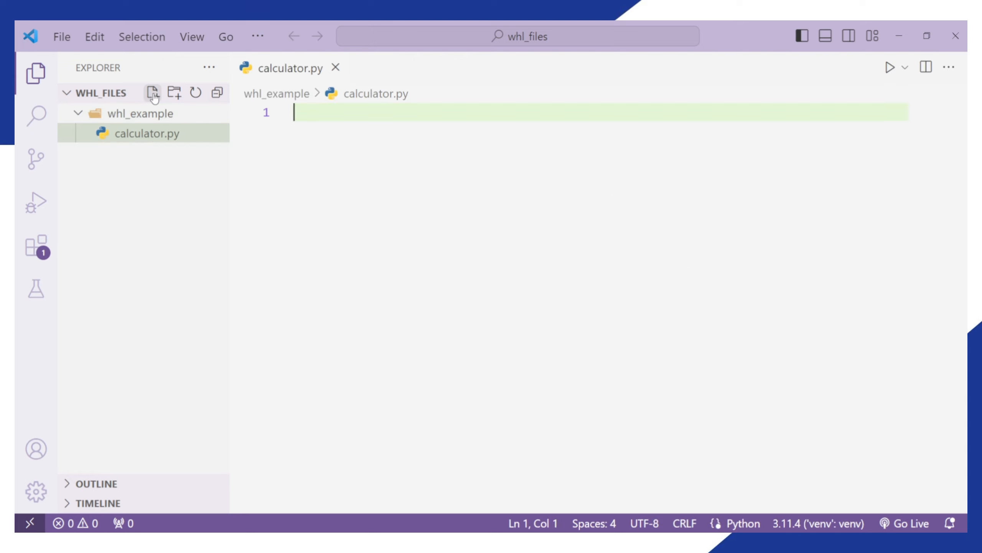
# Step: Start calculator.py with a '# Simple calculator' comment and def add(a, b) returning a + b
pyautogui.write('# Simple')
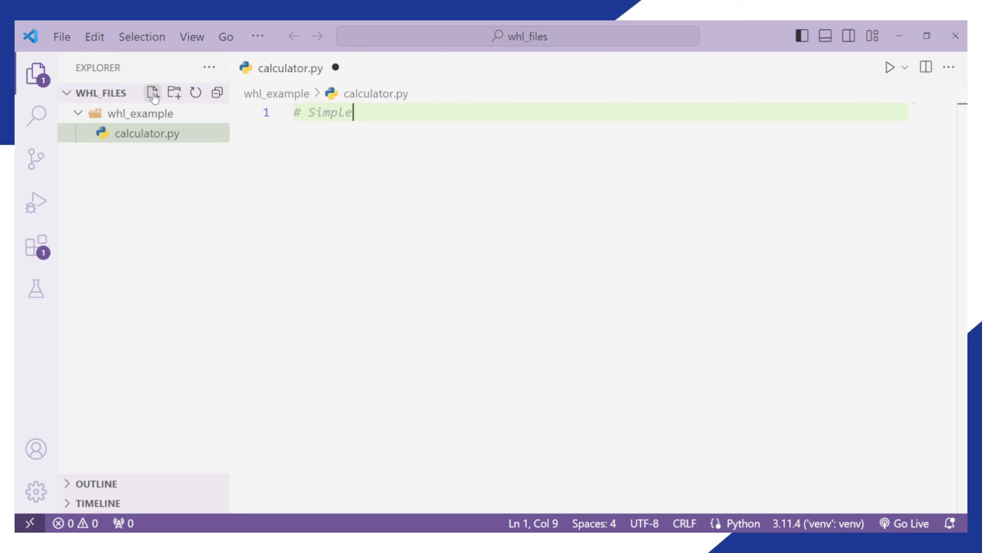
pyautogui.write('calculator')
pyautogui.write('def add')
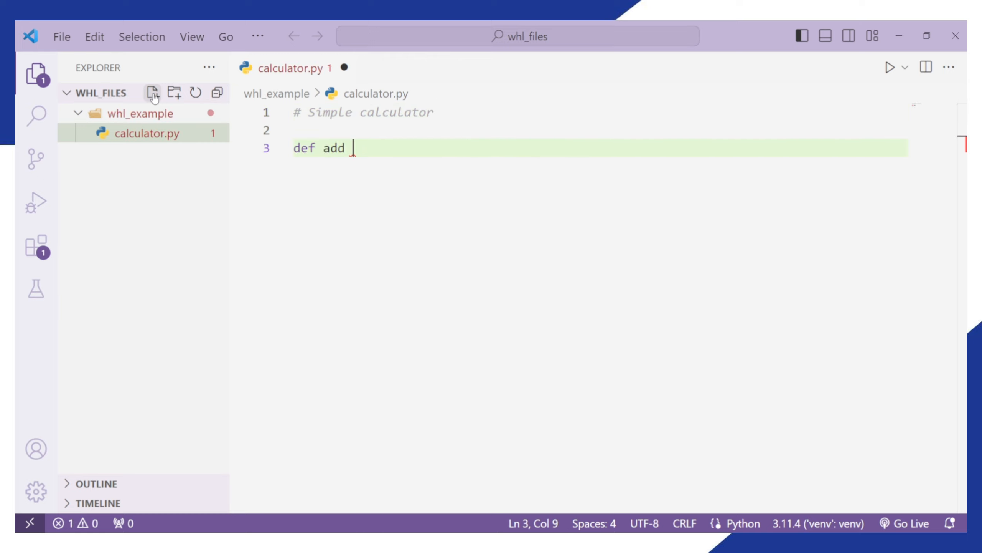
pyautogui.write('(a, b):')
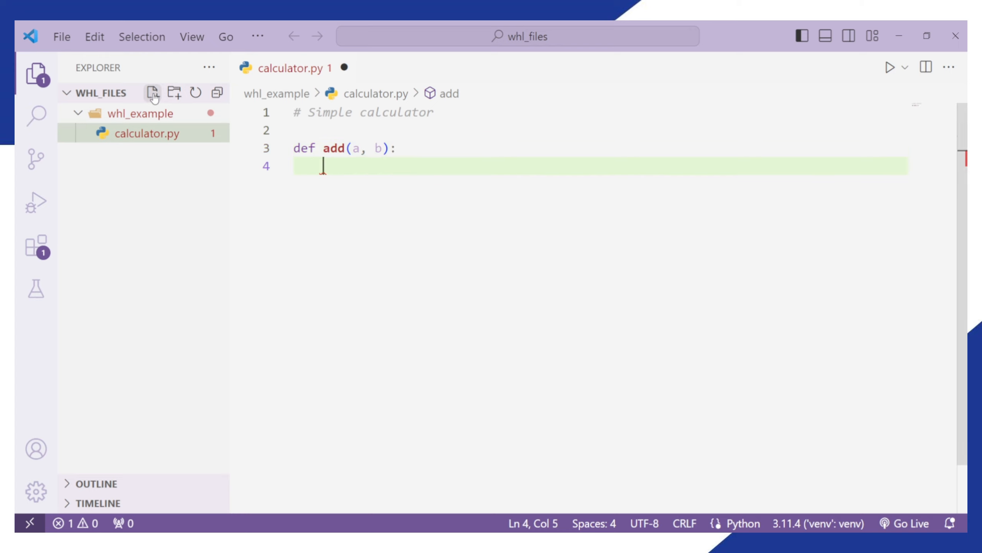
pyautogui.write('return a + b')
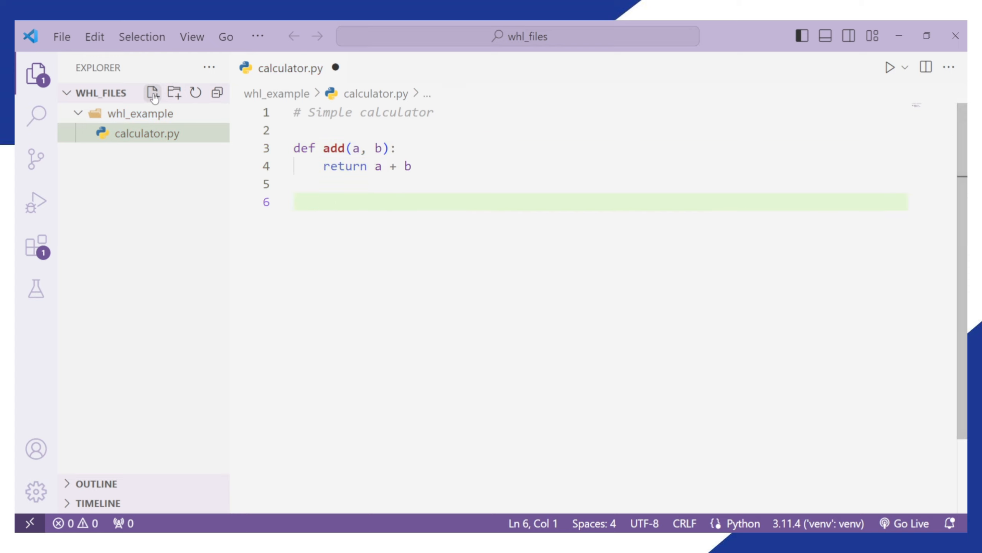
# Step: Add def sub(a, b), mul(a, b) returning a - b, a * b, and begin def div(a, b)
pyautogui.write('def sub(a, b):')
pyautogui.write('def mul(a, ')
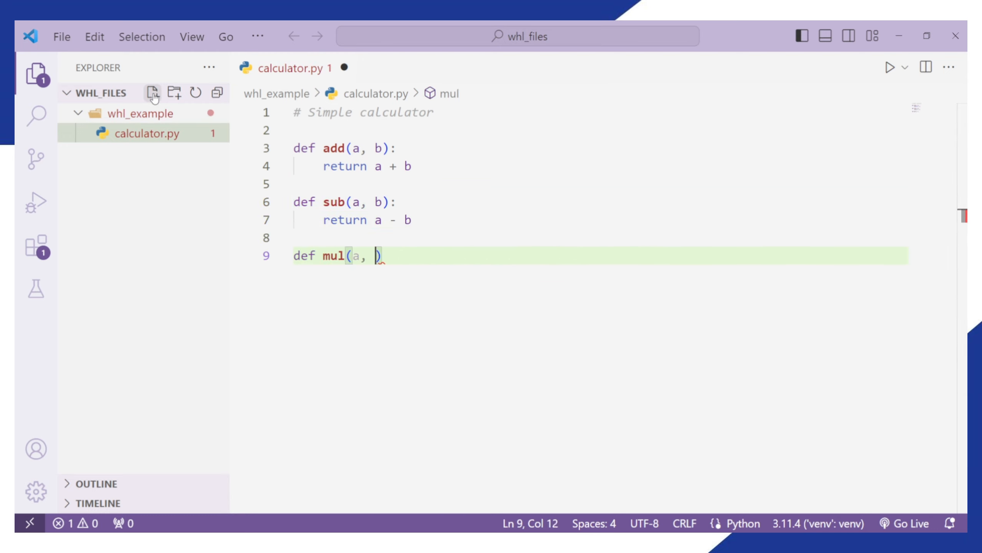
pyautogui.write('b):')
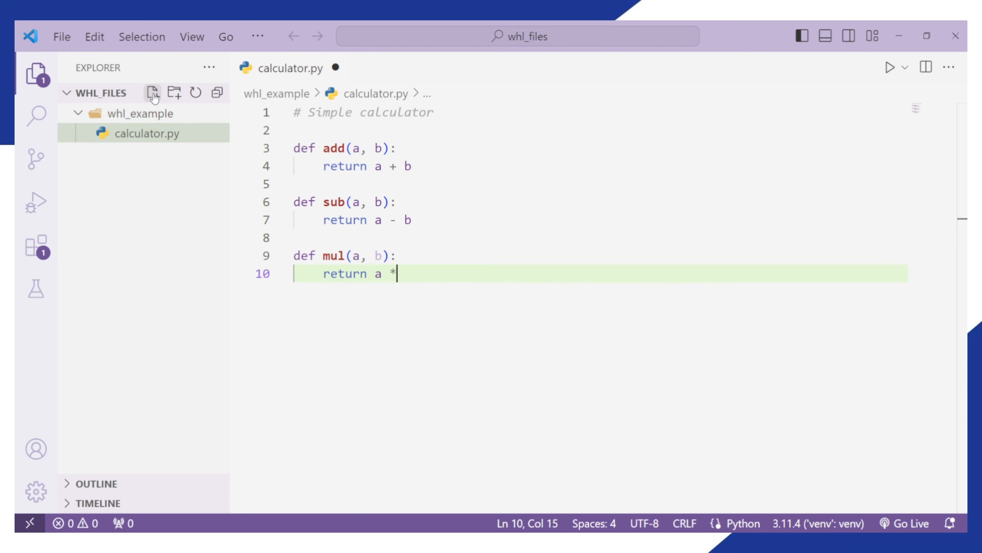
pyautogui.write('b')
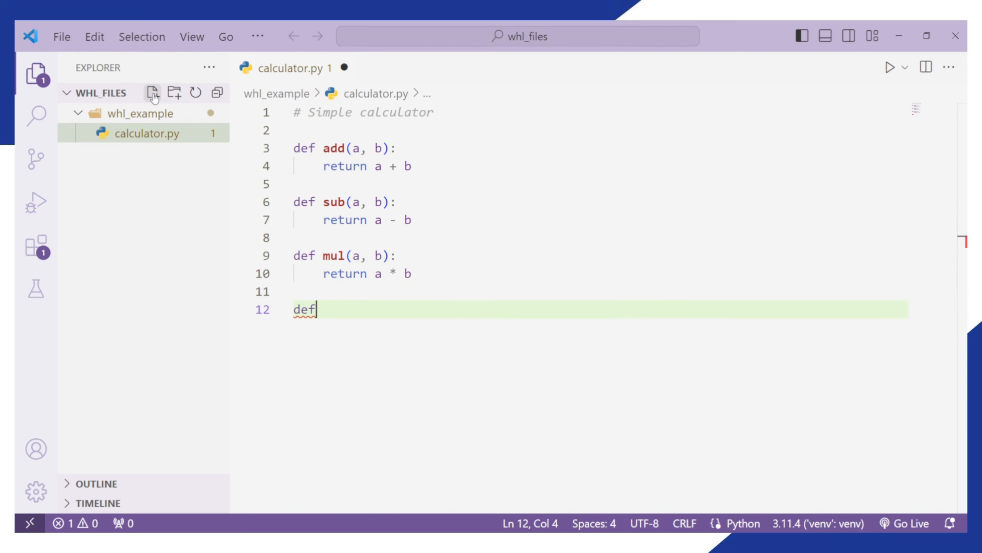
pyautogui.write('div(a, b):')
pyautogui.write('from .ca')
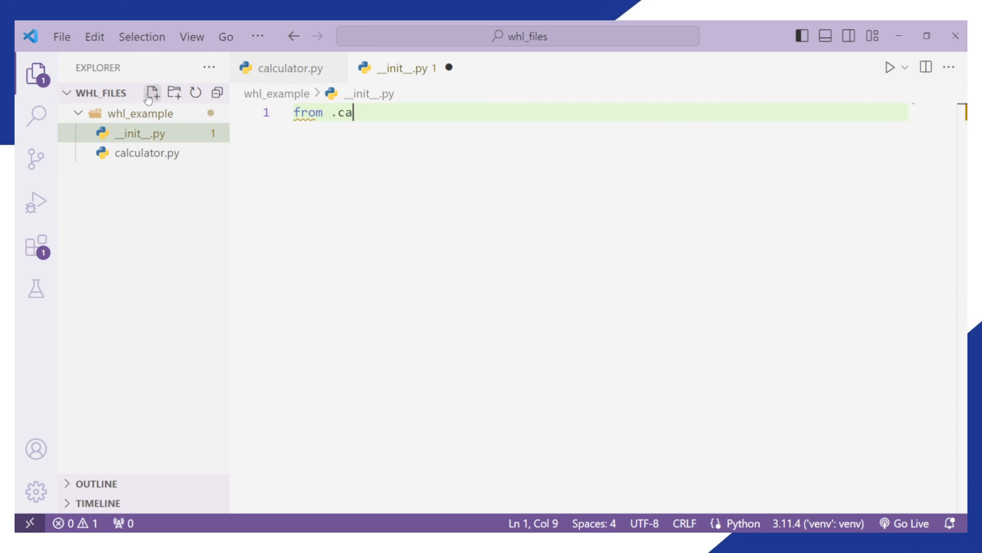
# Step: Write 'from .calculator import add, sub, mul, div' in __init__.py and create a calculator subfolder
pyautogui.write('lculator import')
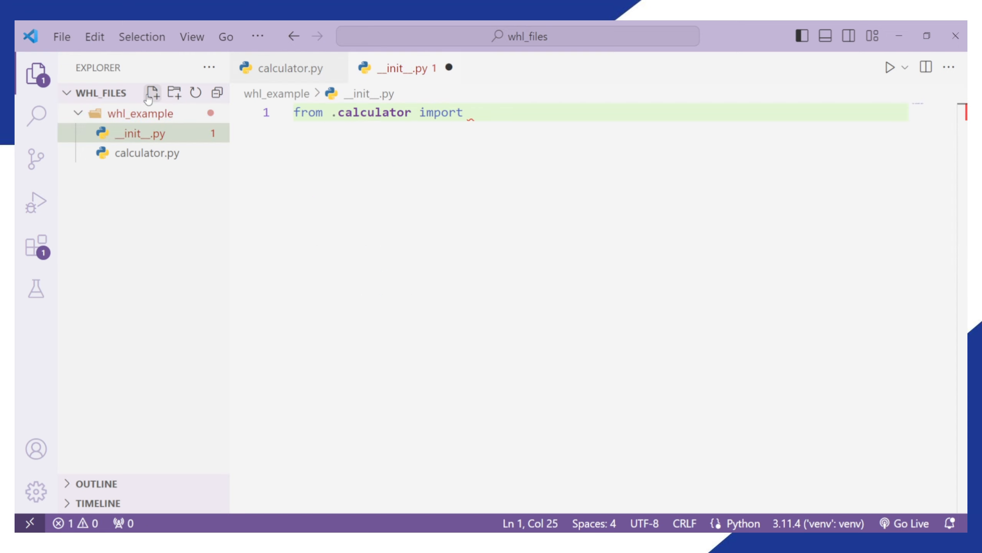
pyautogui.write('add, sub')
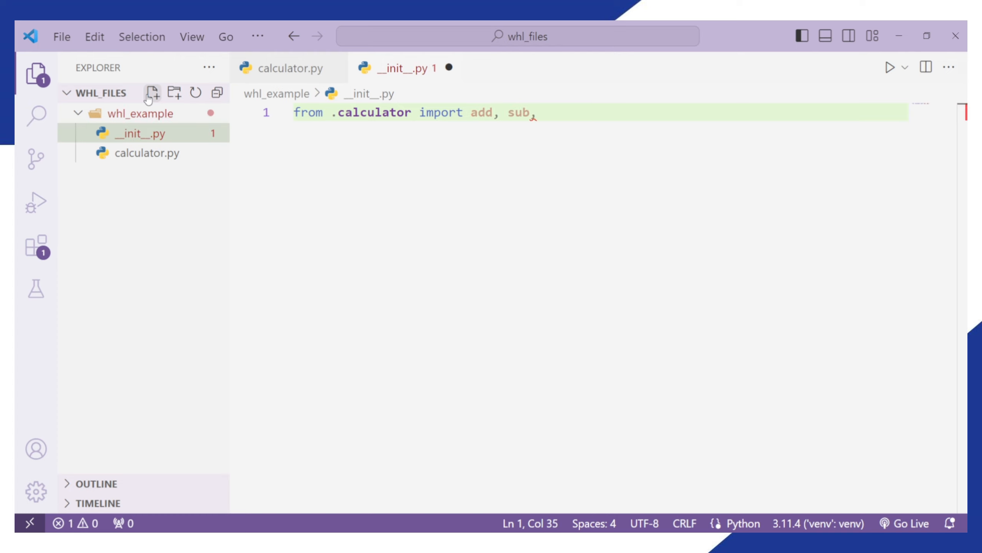
pyautogui.write(', mul, div')
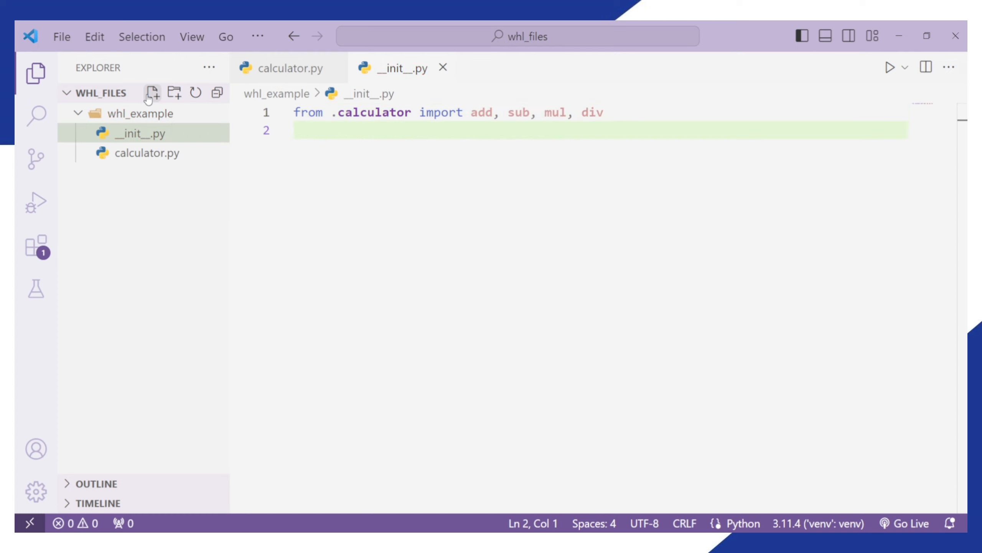
pyautogui.moveTo(139, 114)
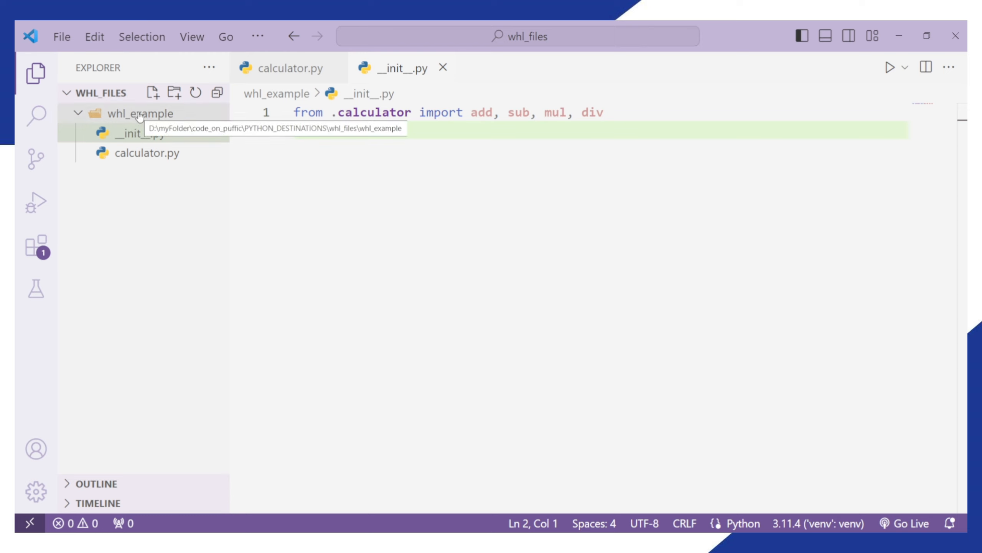
pyautogui.write('calcula')
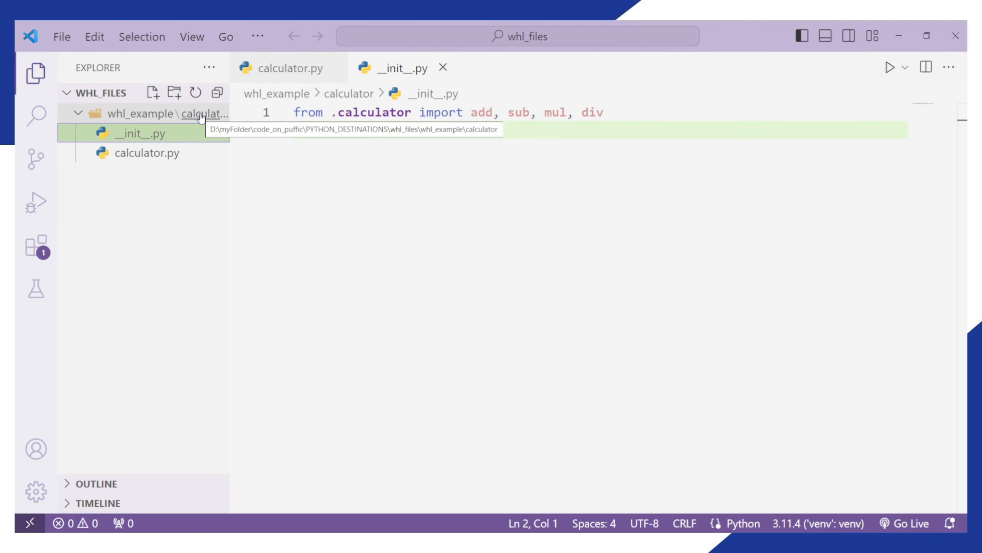
pyautogui.click(285, 67)
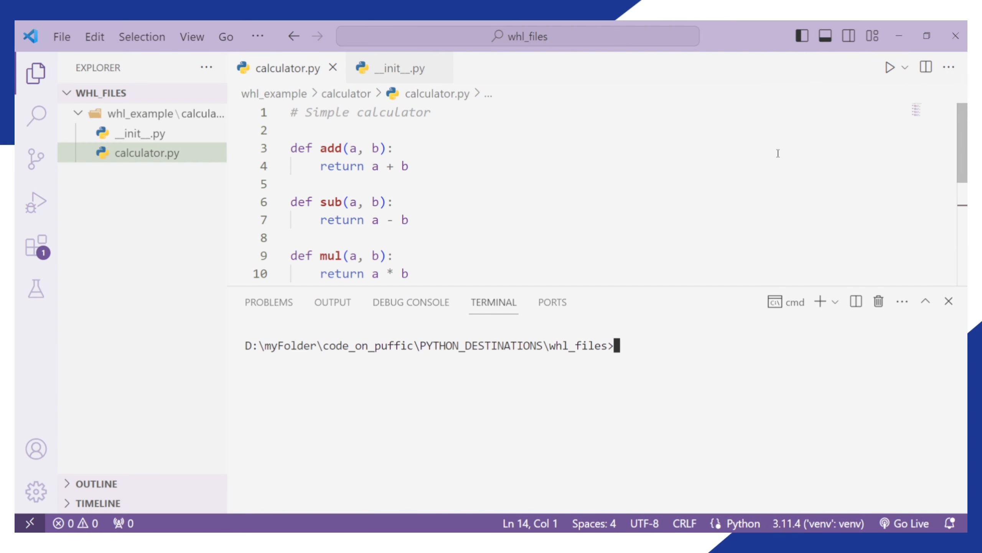
# Step: Create a venv with 'py -m venv venv' and activate it via .\venv\Scripts\activate
pyautogui.write('py -m venv venv')
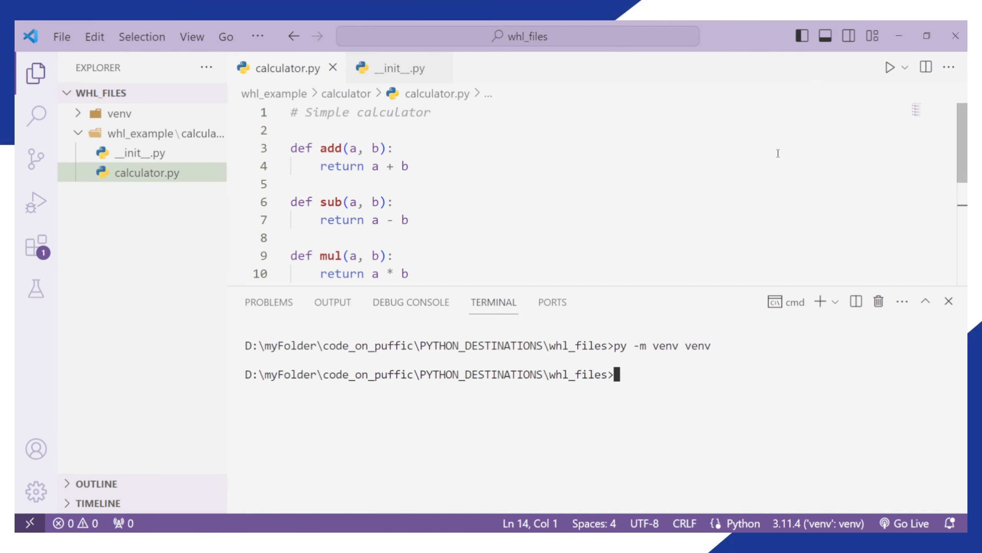
pyautogui.write('.\\venv\\')
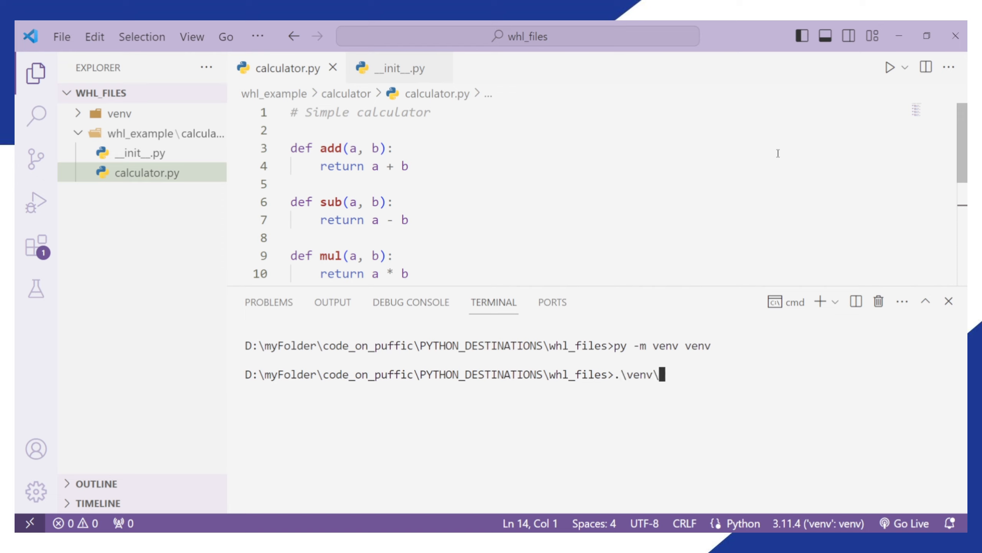
pyautogui.write('Scripts\\activate')
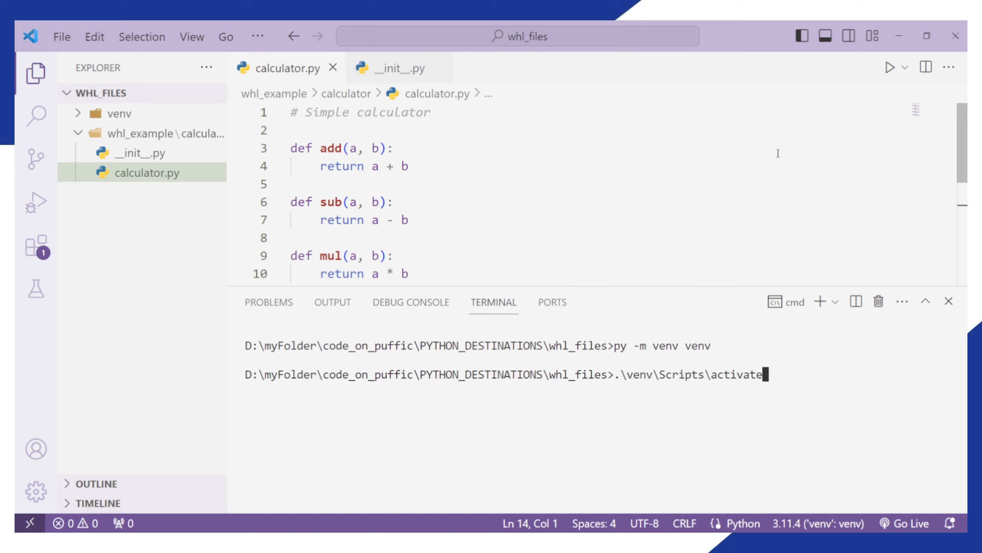
# Step: Install setuptools and wheel with pip, then list the installed packages
pyautogui.write('pip')
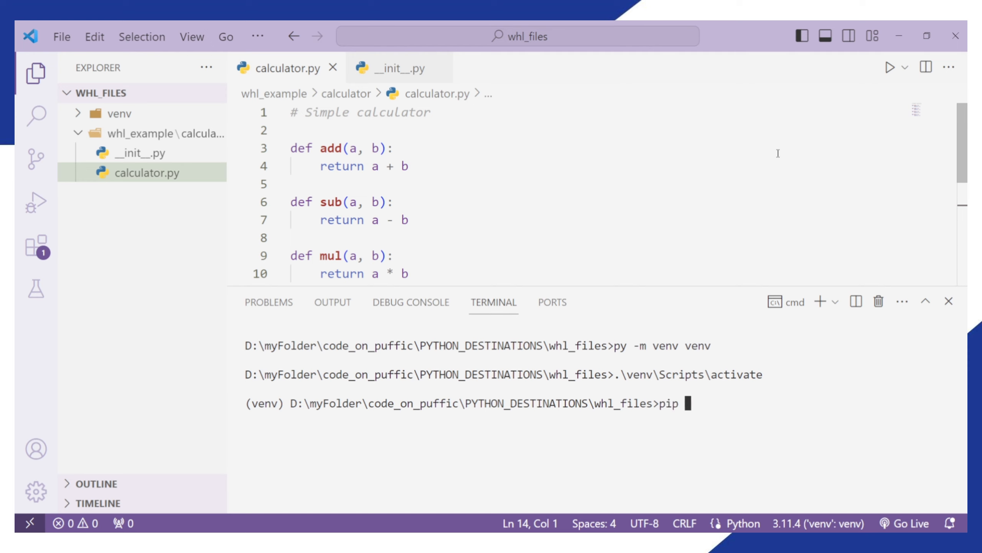
pyautogui.write('install setuptoo')
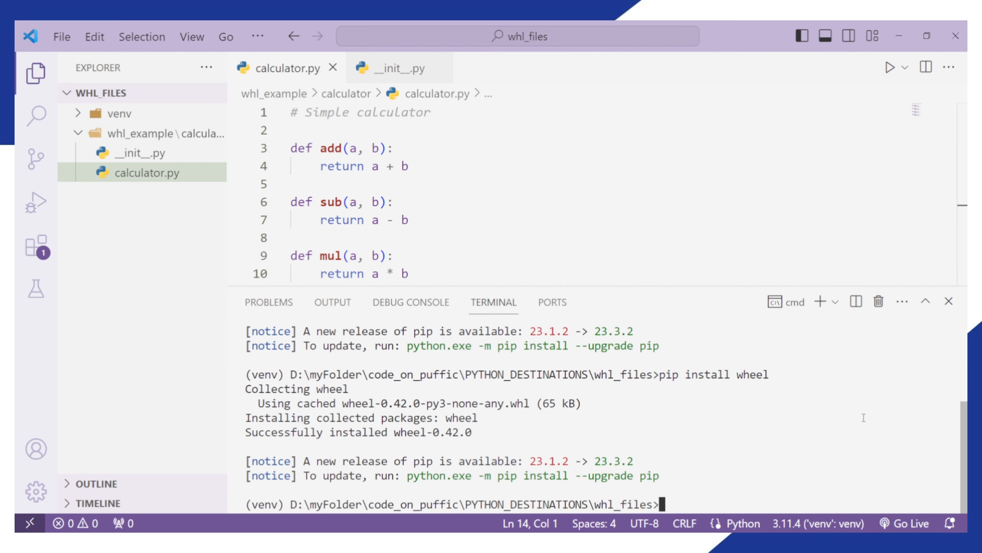
pyautogui.write('pip list')
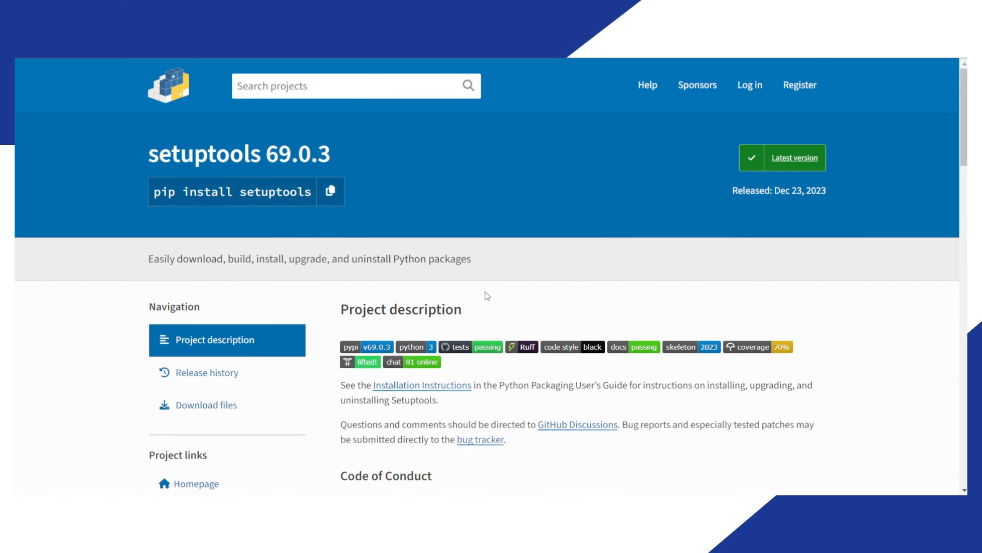
# Step: View the setuptools download files, then search PyPI for wheel and bring up the wheel 0.42.0 page
pyautogui.click(206, 405)
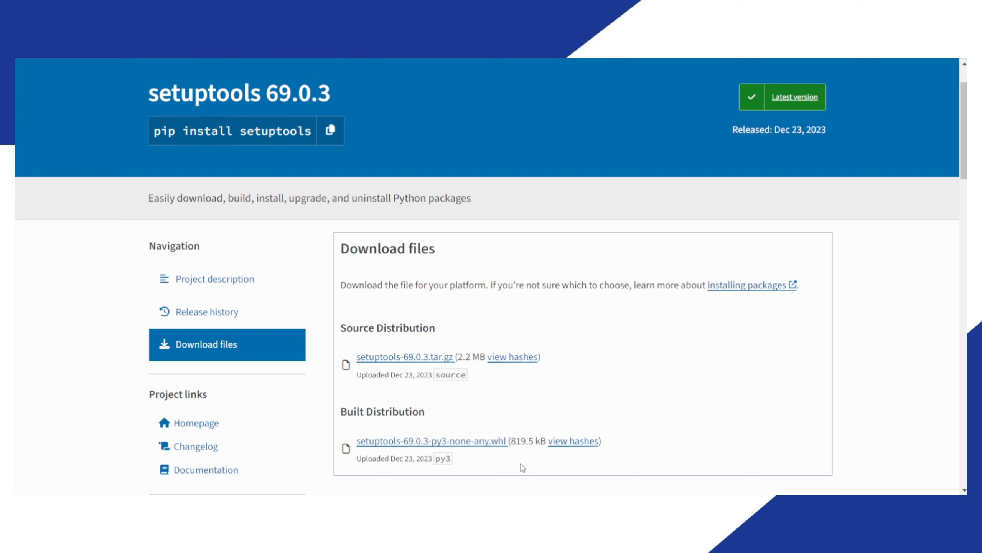
pyautogui.moveTo(432, 176)
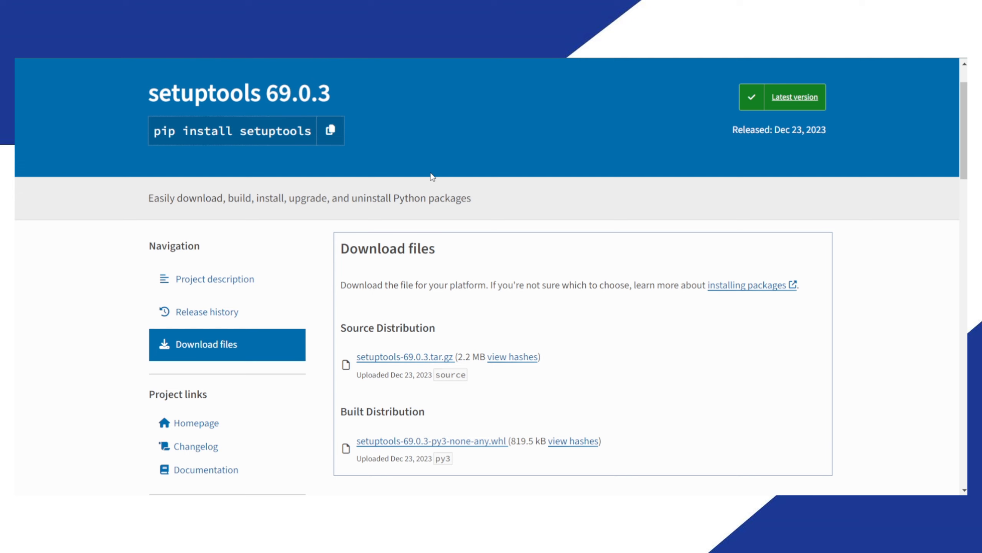
pyautogui.write('wheel')
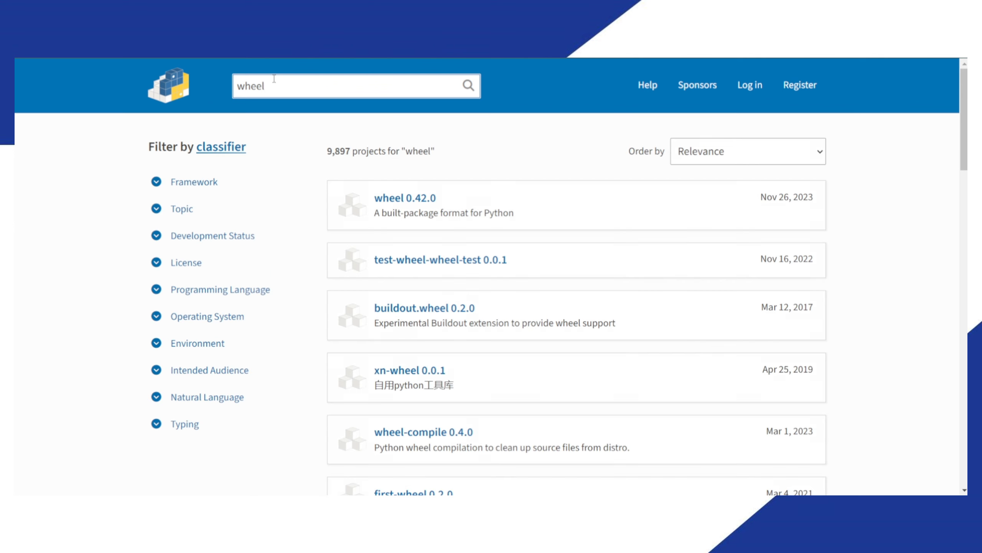
pyautogui.click(404, 198)
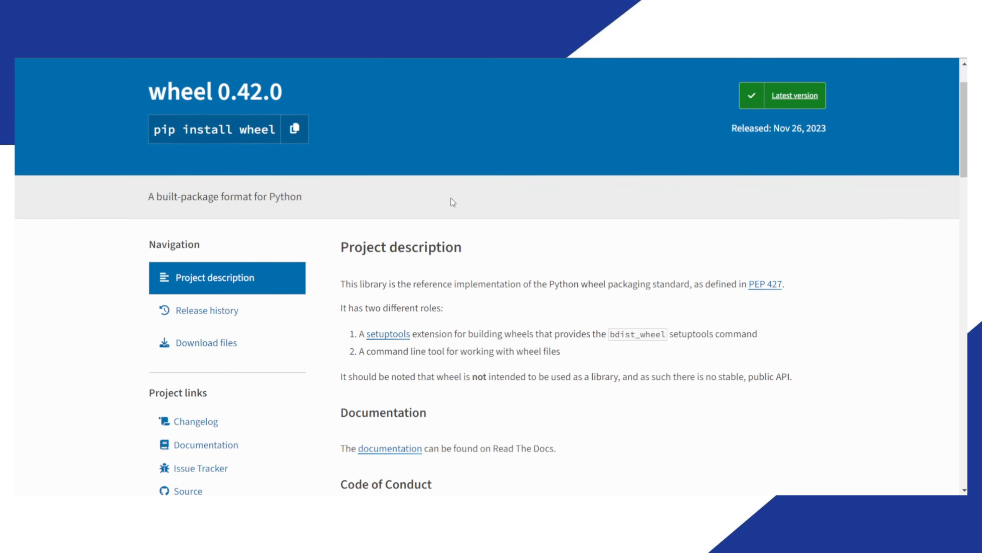
pyautogui.click(205, 343)
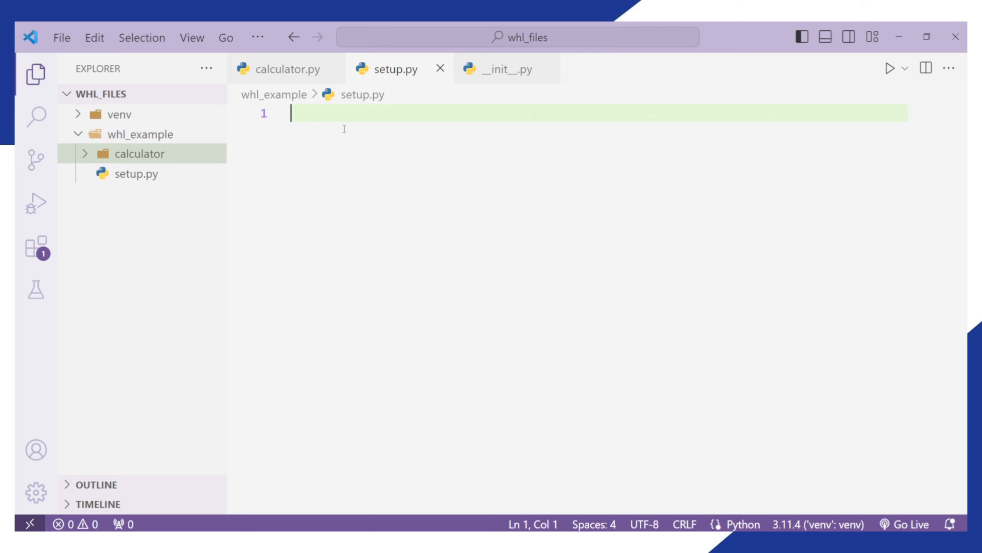
# Step: Import setup and find_packages from setuptools and start setup() with name='calculator'
pyautogui.write('from setu')
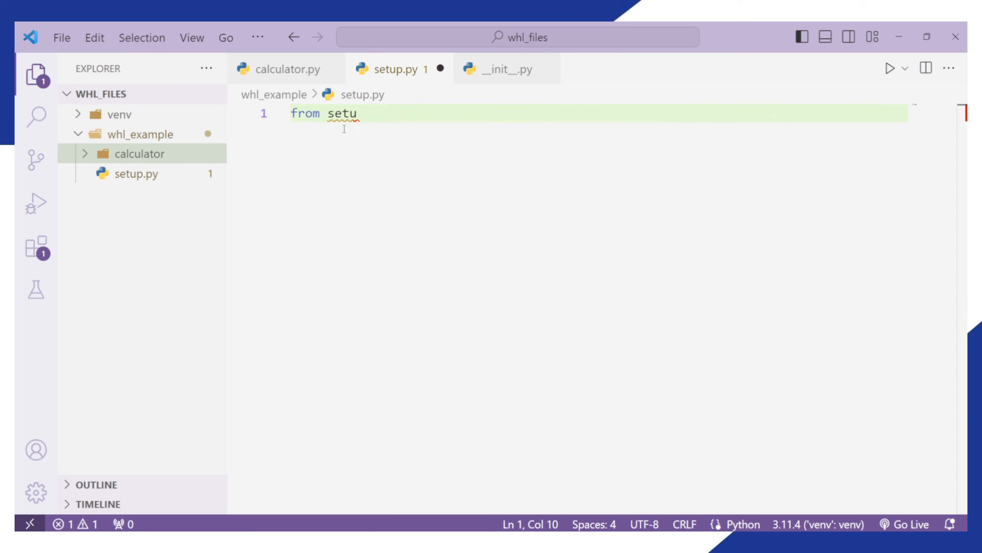
pyautogui.write('ptools import setup, find_package')
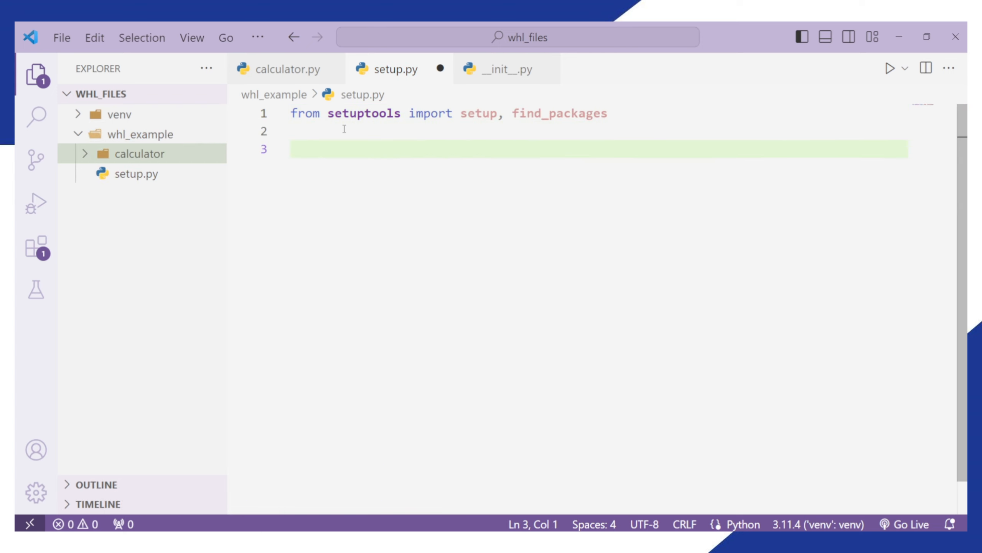
pyautogui.write('setup(')
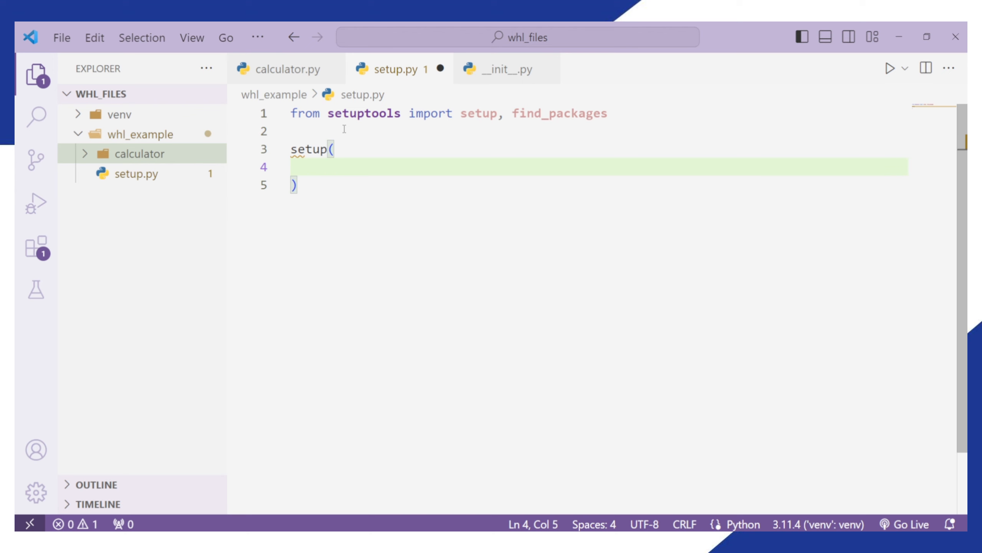
pyautogui.write('name="cal"')
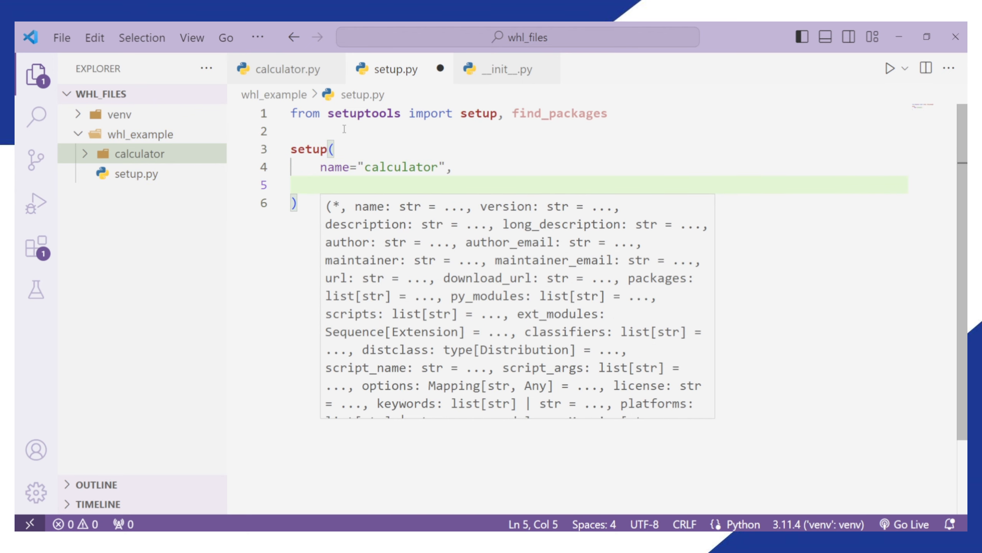
# Step: Add version='1.0.0' and packages=find_packages() to the setup() call
pyautogui.write("version='1.")
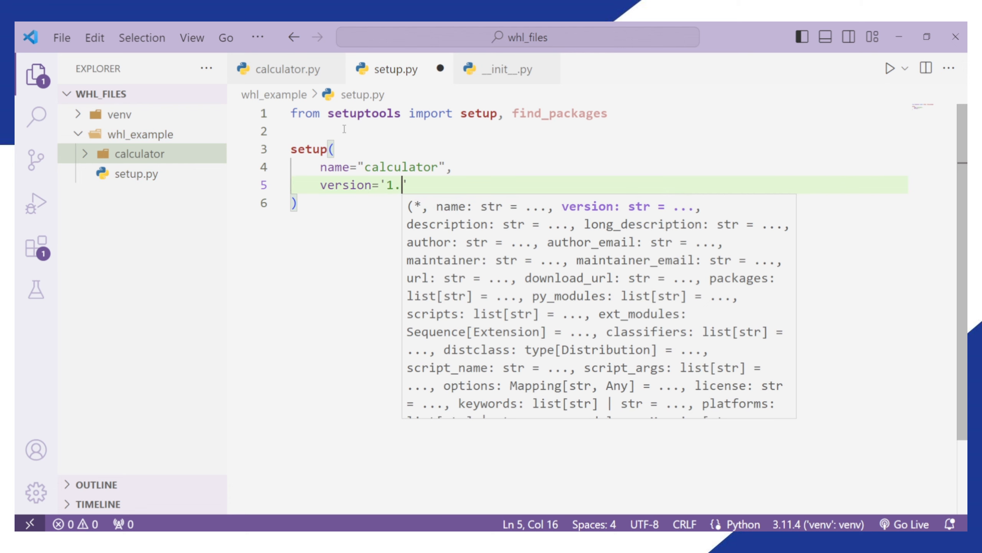
pyautogui.write('0.0')
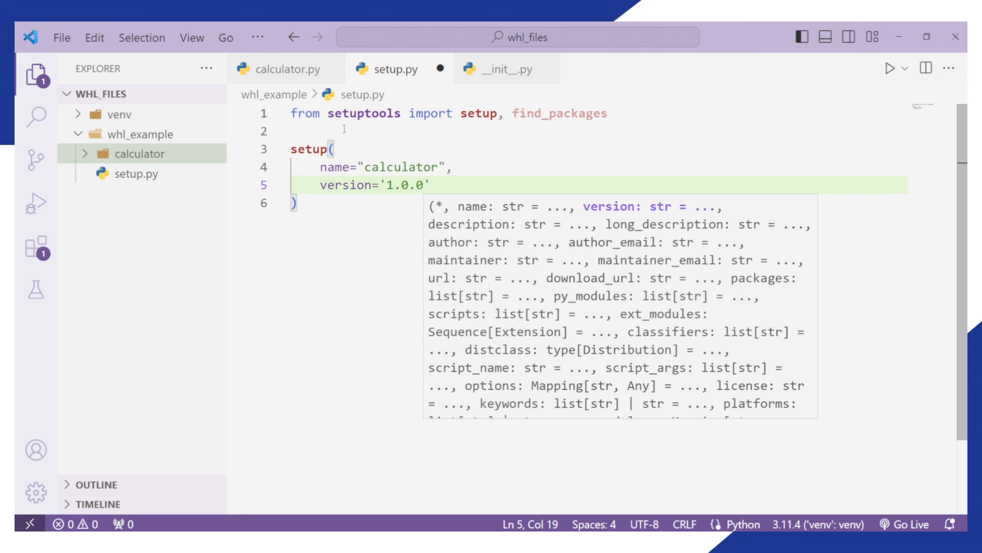
pyautogui.write(',')
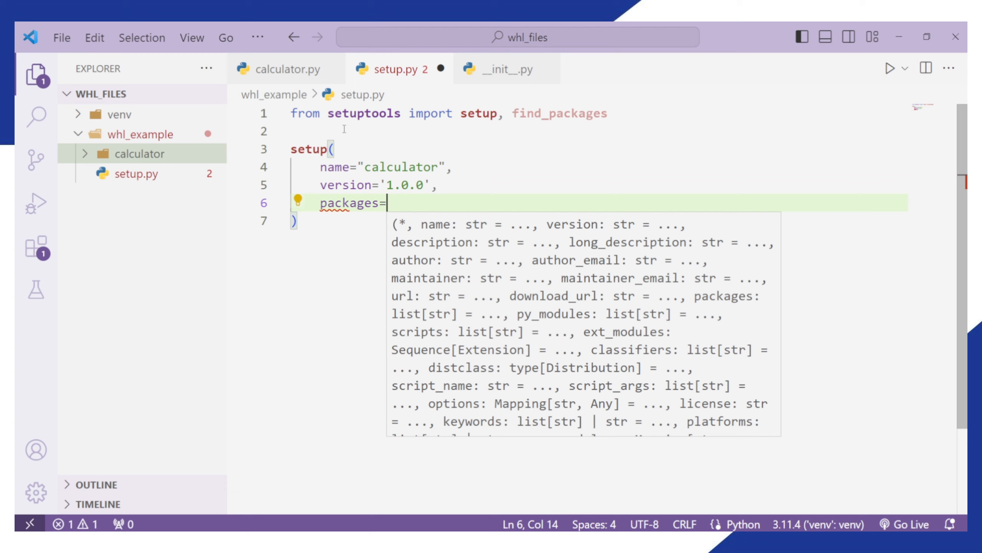
pyautogui.write('find_packages()')
pyautogui.write('py setup.py bdist_wheel')
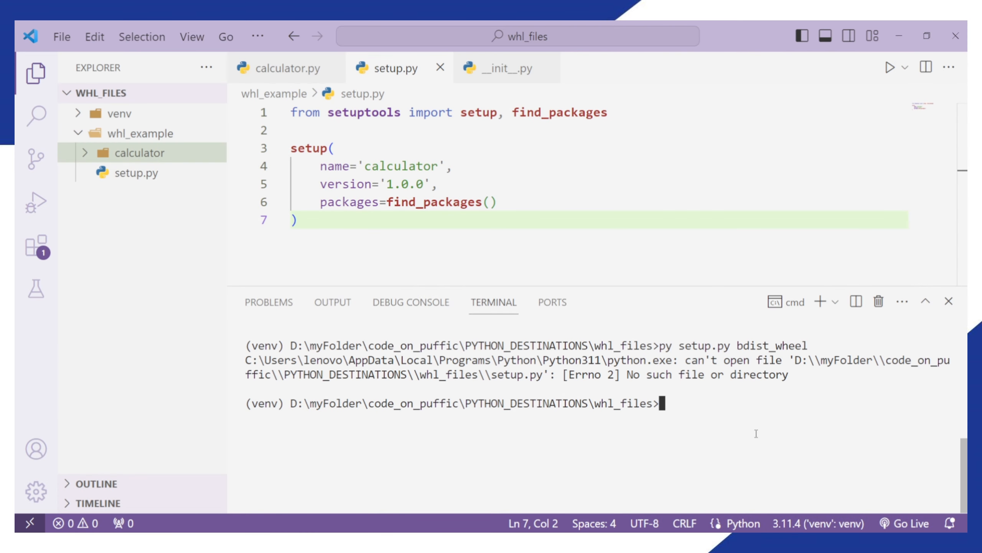
# Step: Change into whl_example and run 'py setup.py bdist_wheel' to build the calculator wheel
pyautogui.write('cd whl_example')
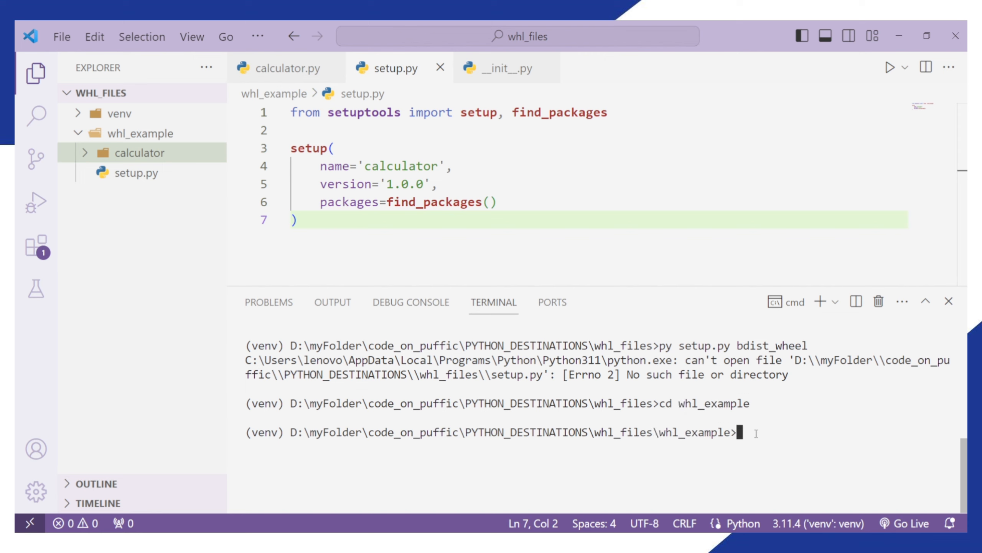
pyautogui.write('py setup.py bdist_wheel')
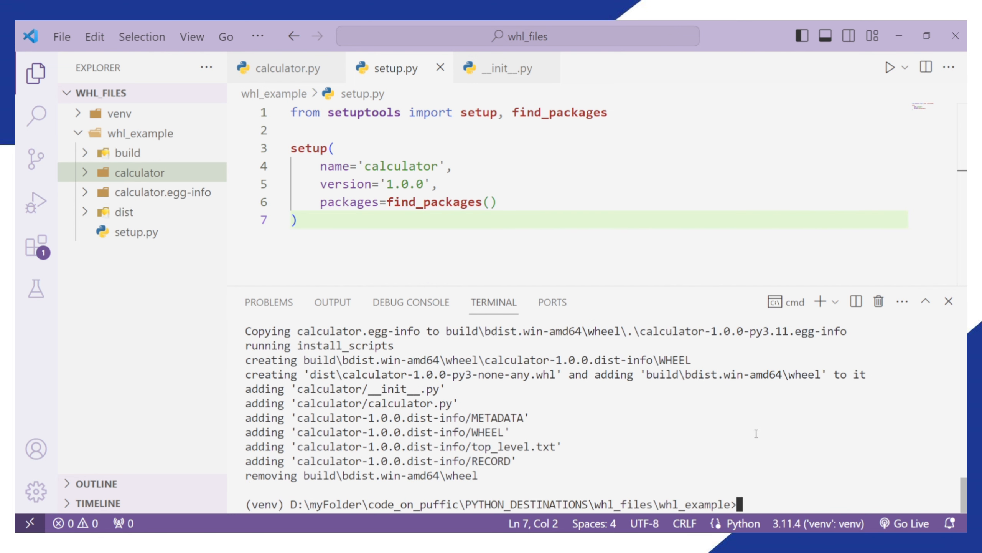
pyautogui.write('py setup.py bdist_wheel')
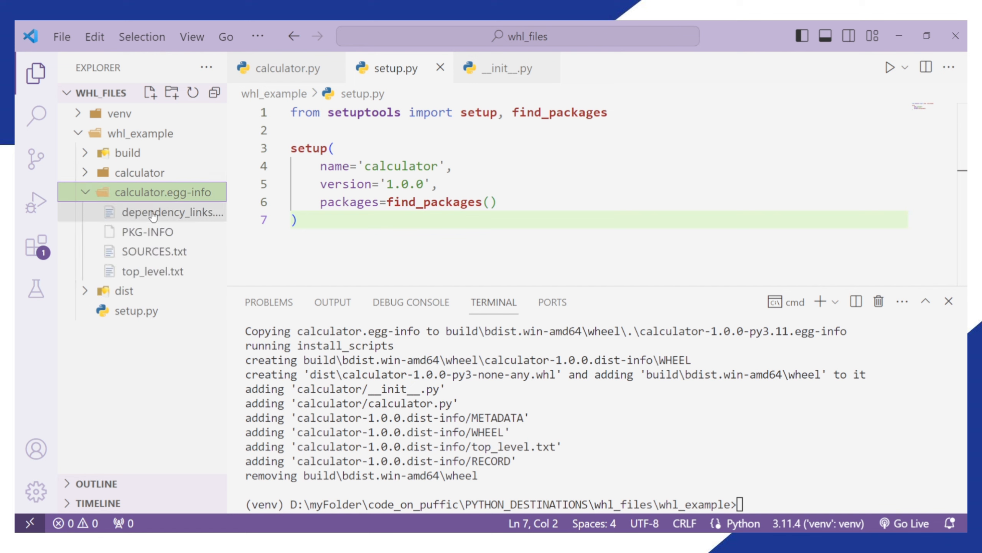
# Step: Inspect PKG-INFO and top_level.txt in calculator.egg-info and open calculator-1.0.0-py3-none-any.whl from dist
pyautogui.click(145, 232)
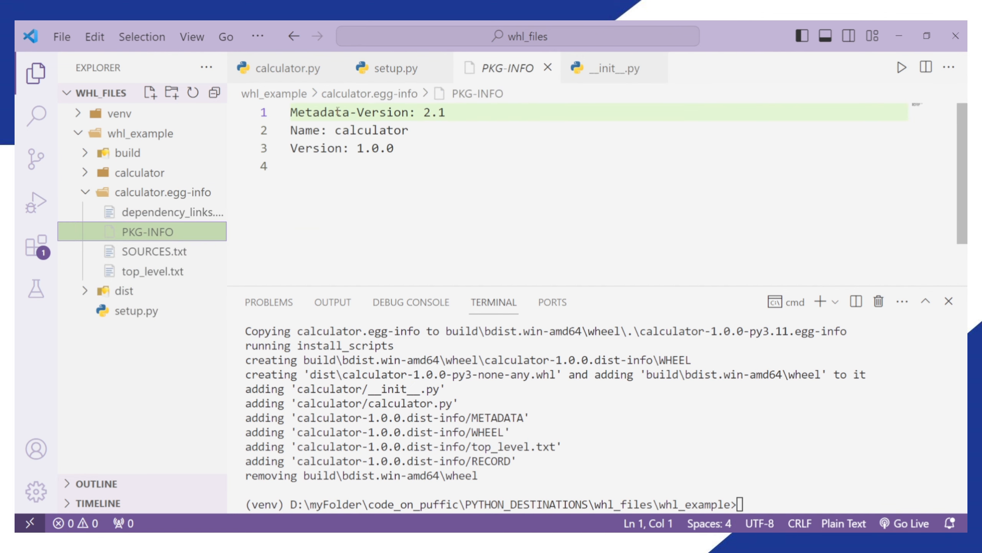
pyautogui.click(148, 251)
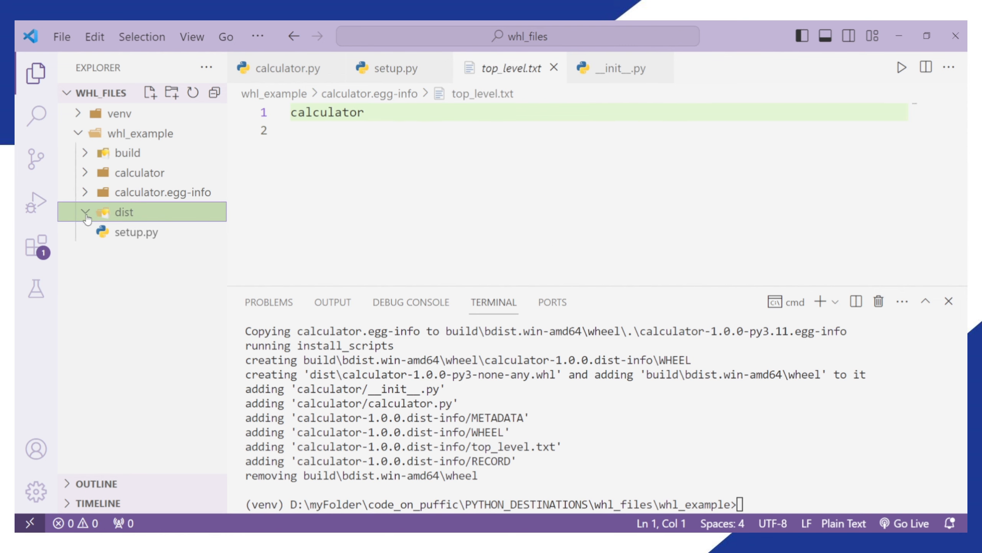
pyautogui.click(182, 232)
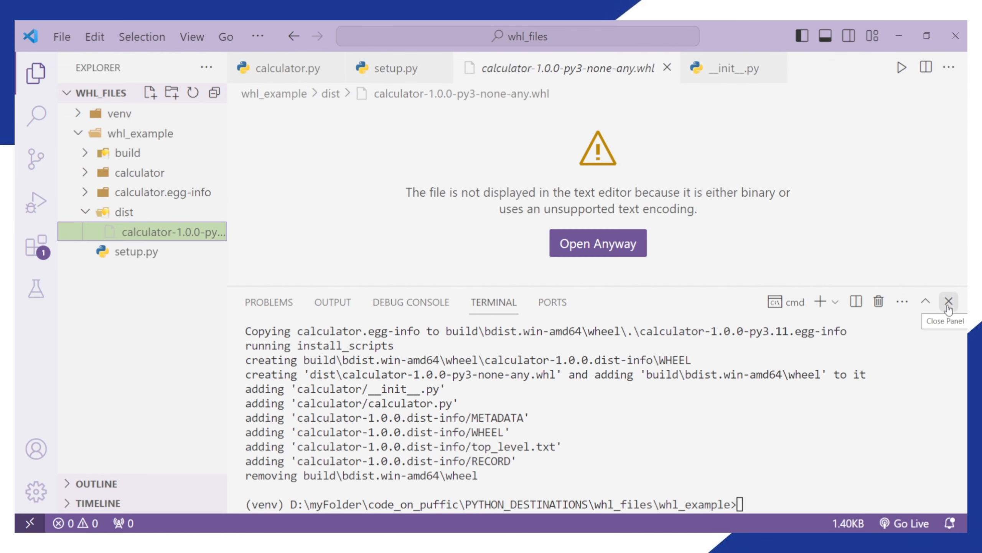
pyautogui.click(948, 301)
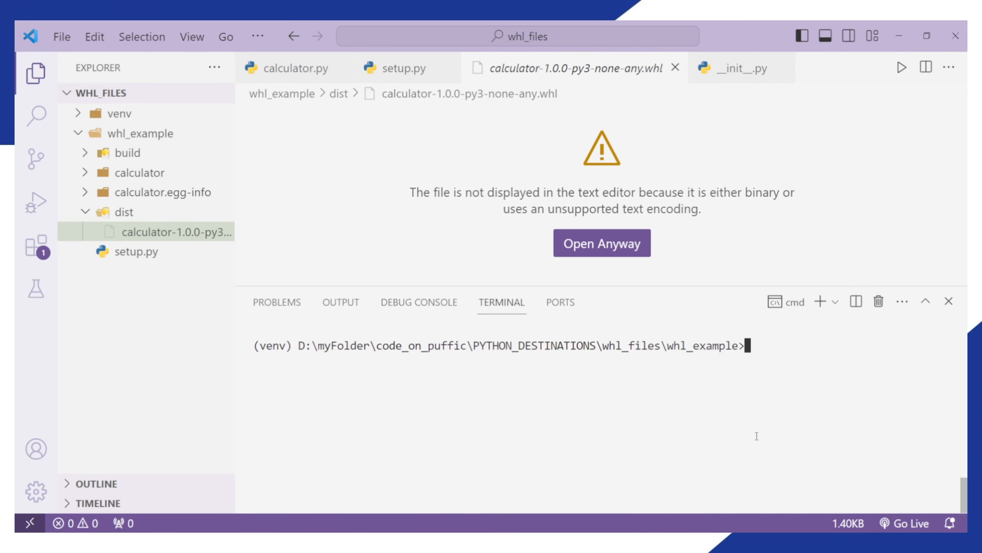
# Step: Pip-install dist\calculator-1.0.0-py3-none-any.whl and confirm calculator 1.0.0 in pip list
pyautogui.write('pip list')
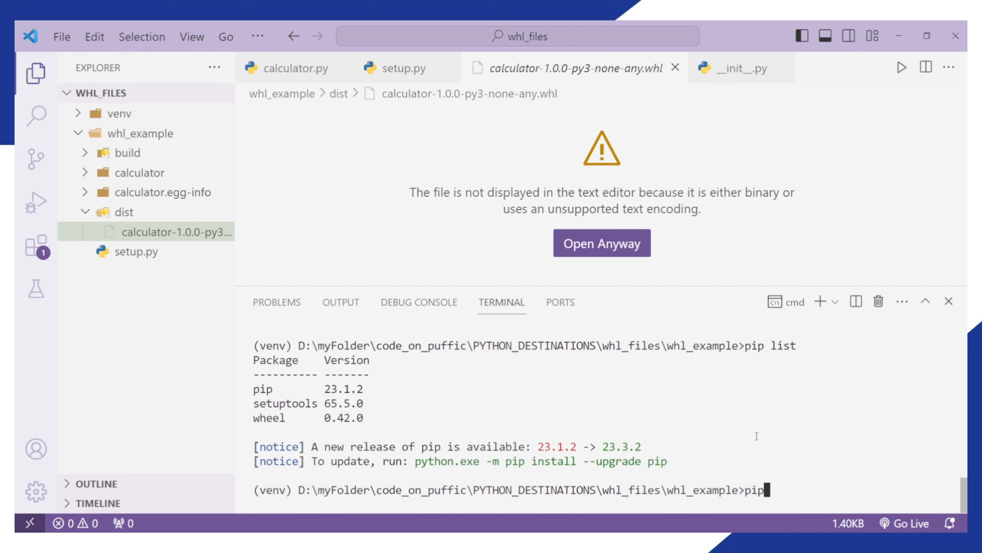
pyautogui.write('install dist\\calculator-1.0.0-py3-none-any.whl')
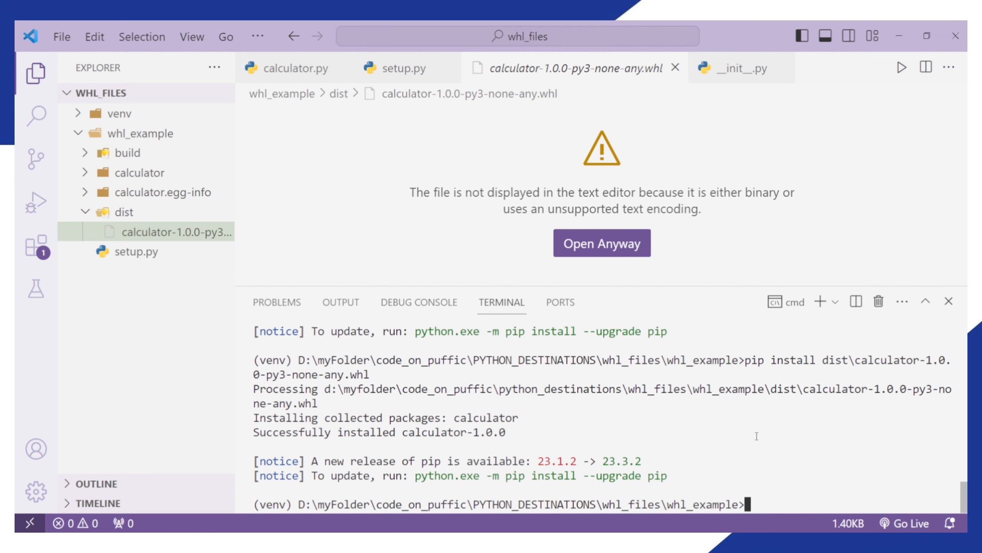
pyautogui.write('pip list')
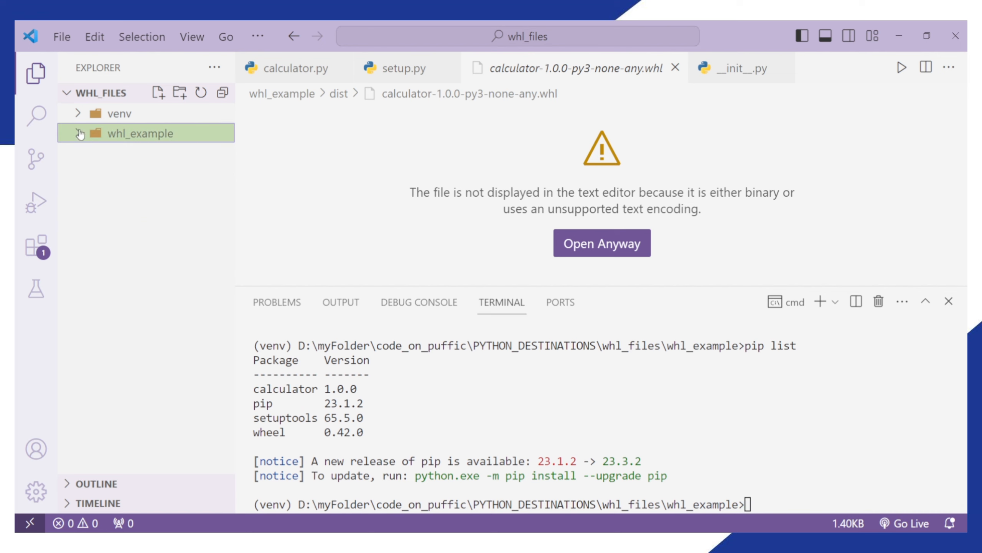
# Step: Create test.py with 'import calculator' and print(calculator.add(5, 8))
pyautogui.write('test.py')
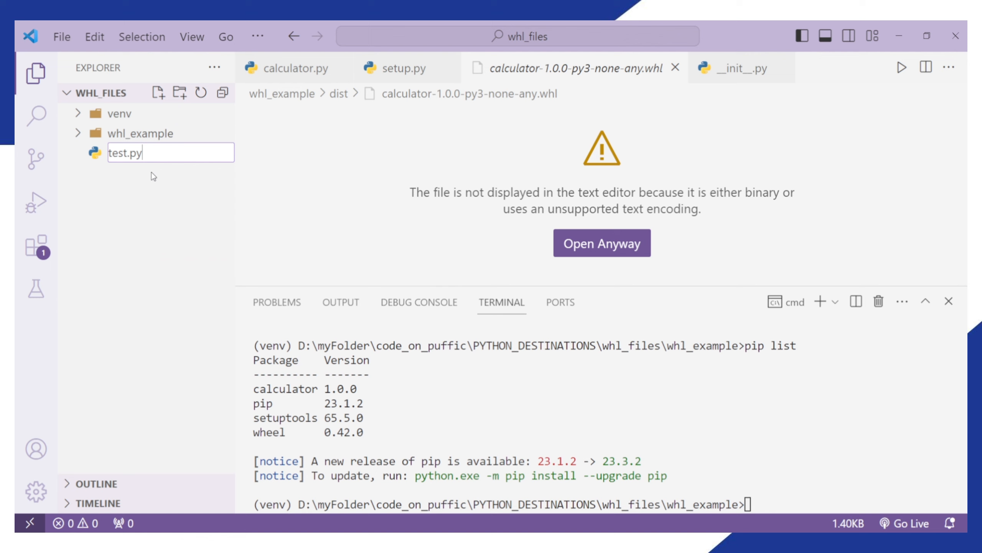
pyautogui.write('import calculator')
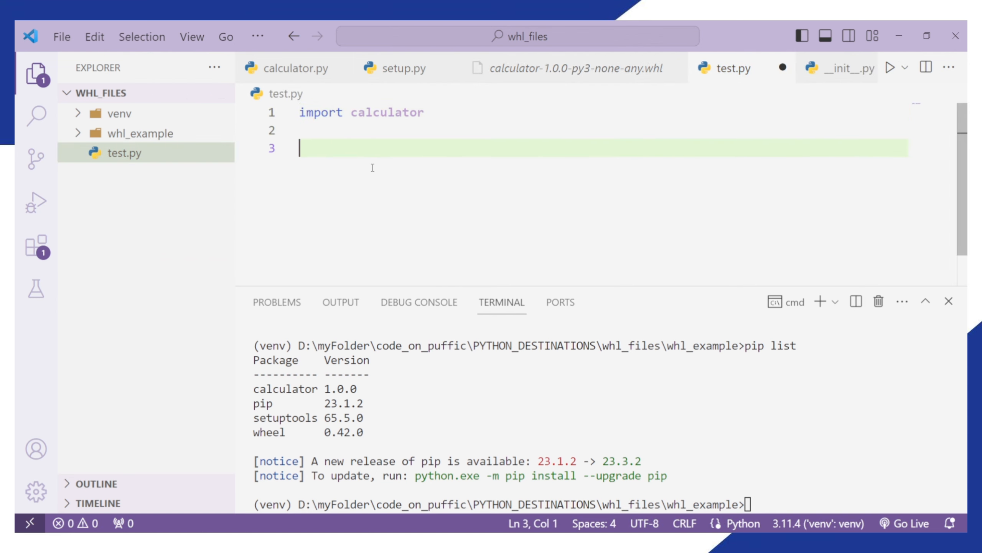
pyautogui.write('print')
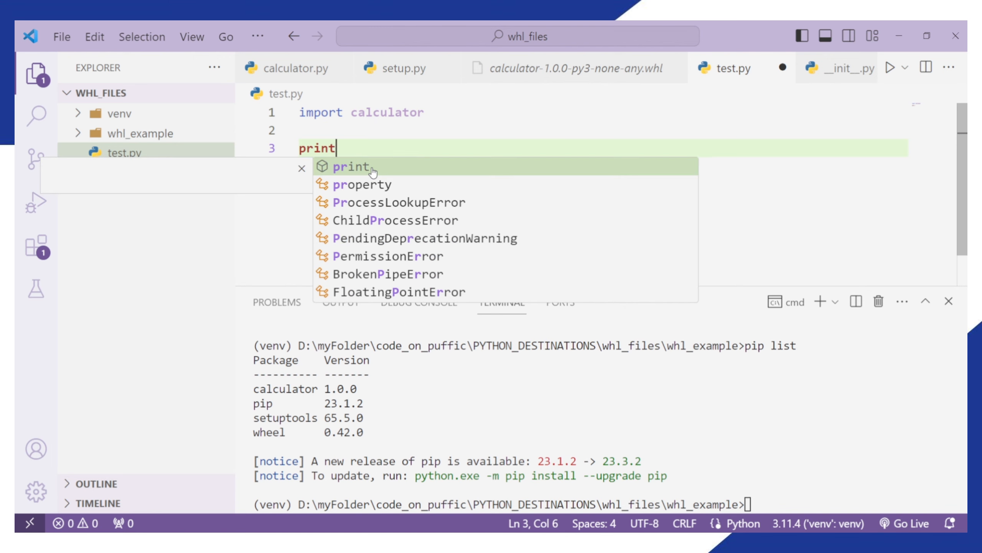
pyautogui.write('(calculator.add(5)')
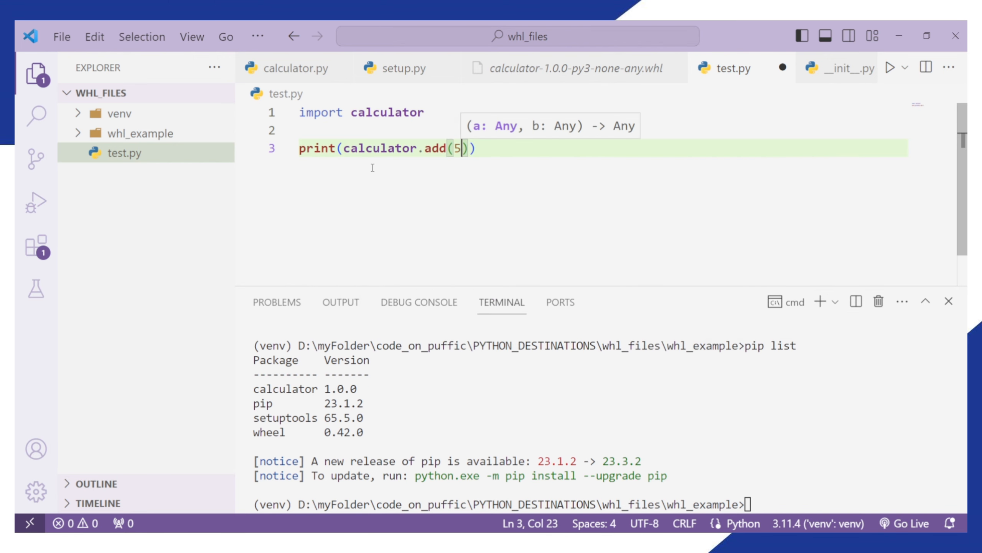
pyautogui.write(', 8')
pyautogui.click(504, 504)
pyautogui.write('cd ..')
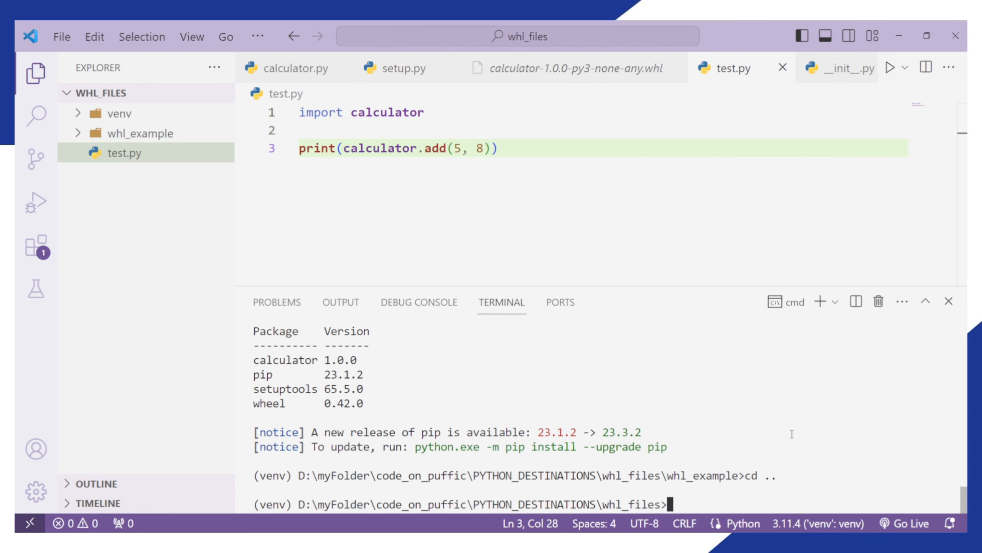
# Step: Run 'py test.py' from WHL_FILES to print 13
pyautogui.write('py test.py')
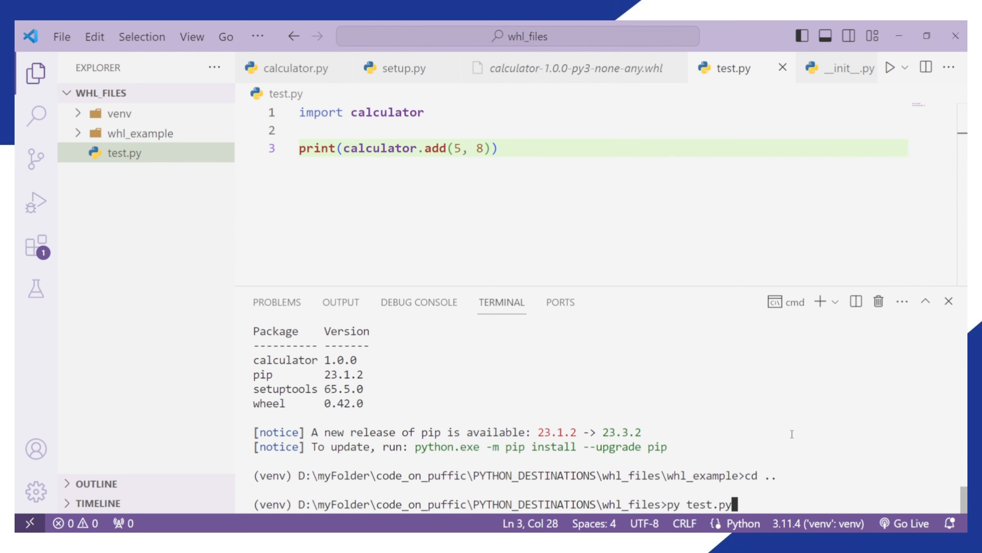
pyautogui.press('Enter')
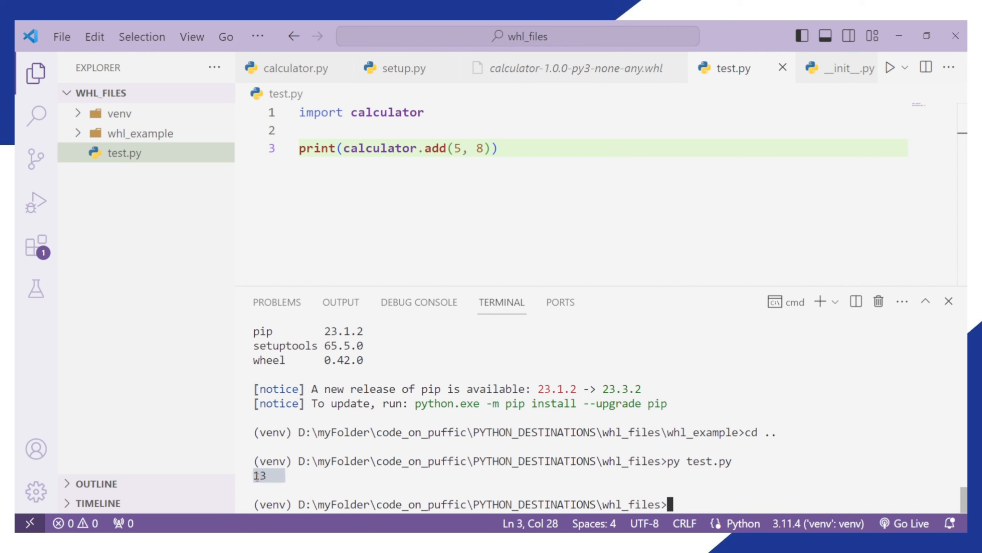
# Step: Type calculator. and pick sub from the suggestions to start a calculator.sub call
pyautogui.write('calculator.')
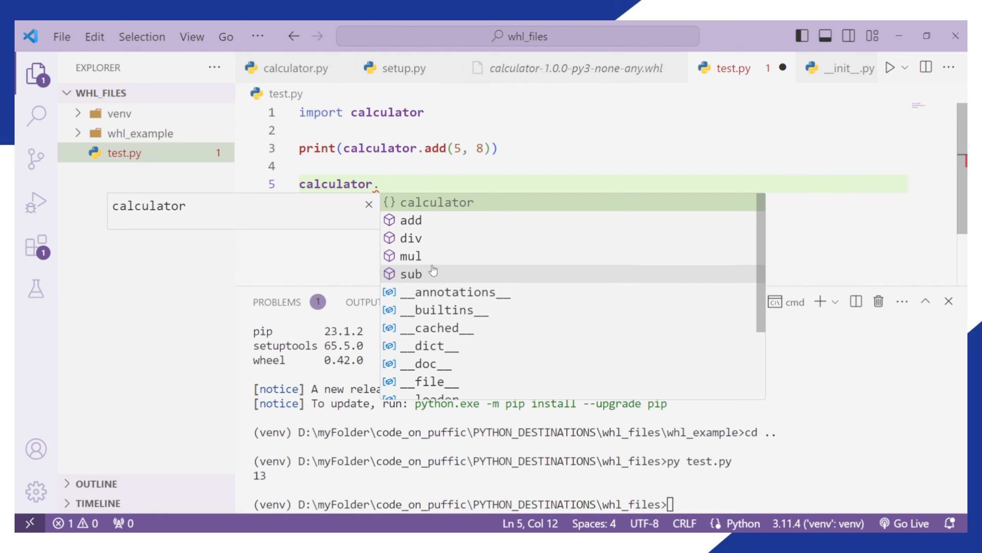
pyautogui.click(410, 220)
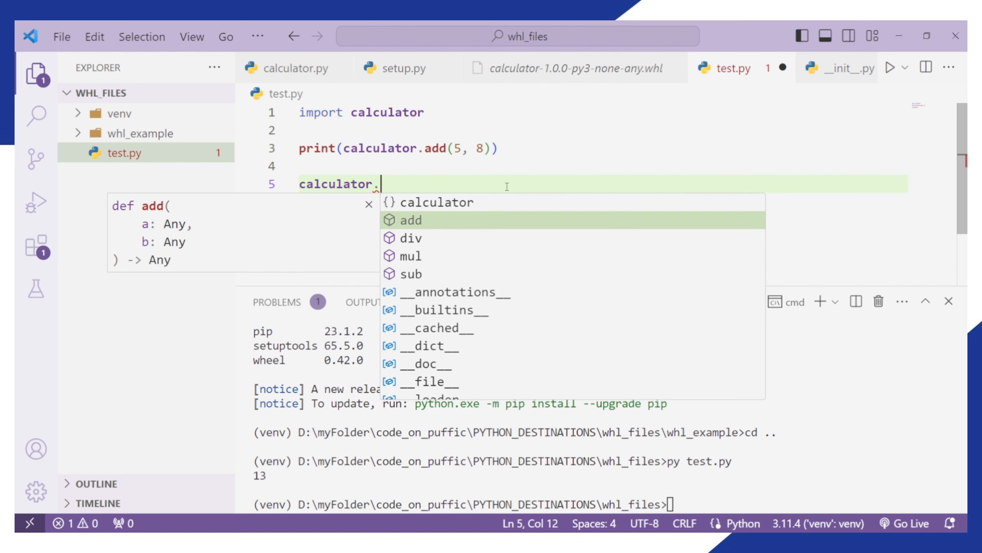
pyautogui.press('Down')
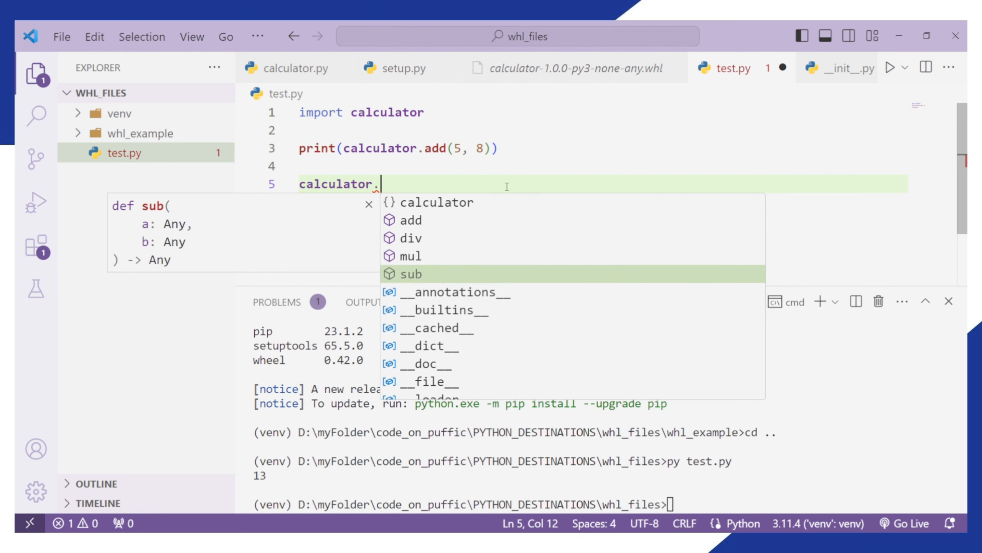
pyautogui.click(411, 274)
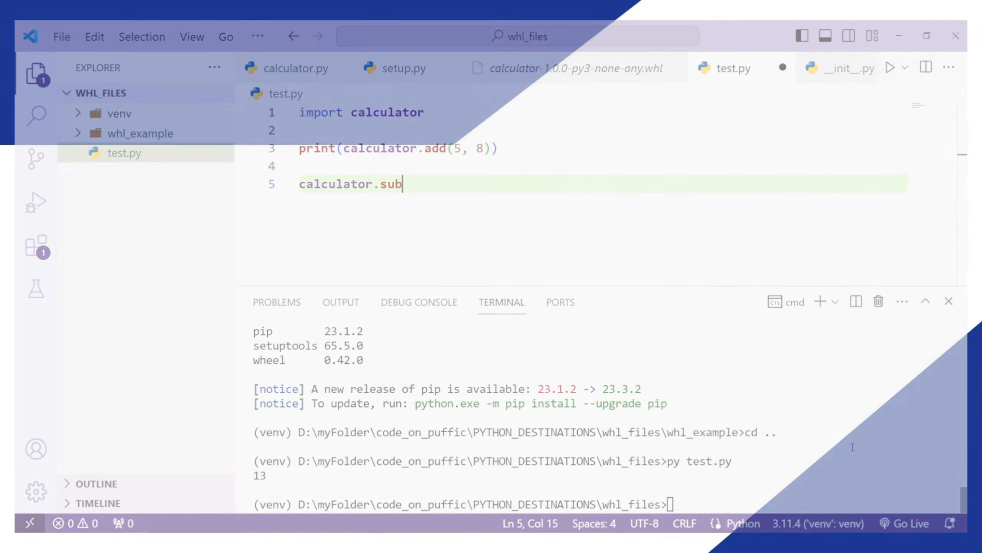